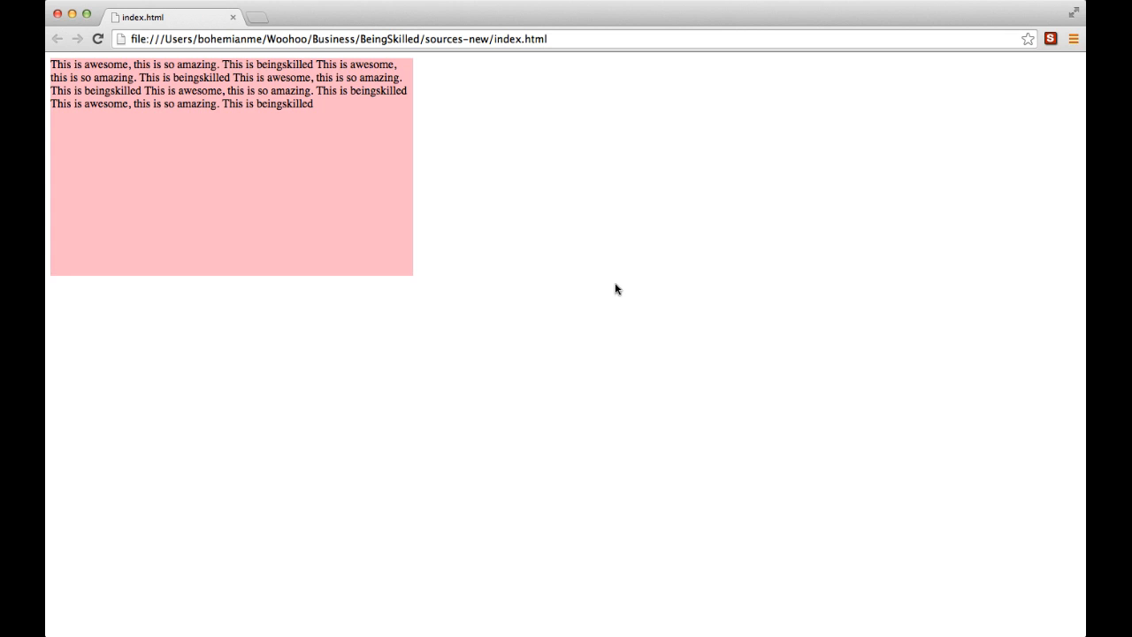
mouse_move(428, 185)
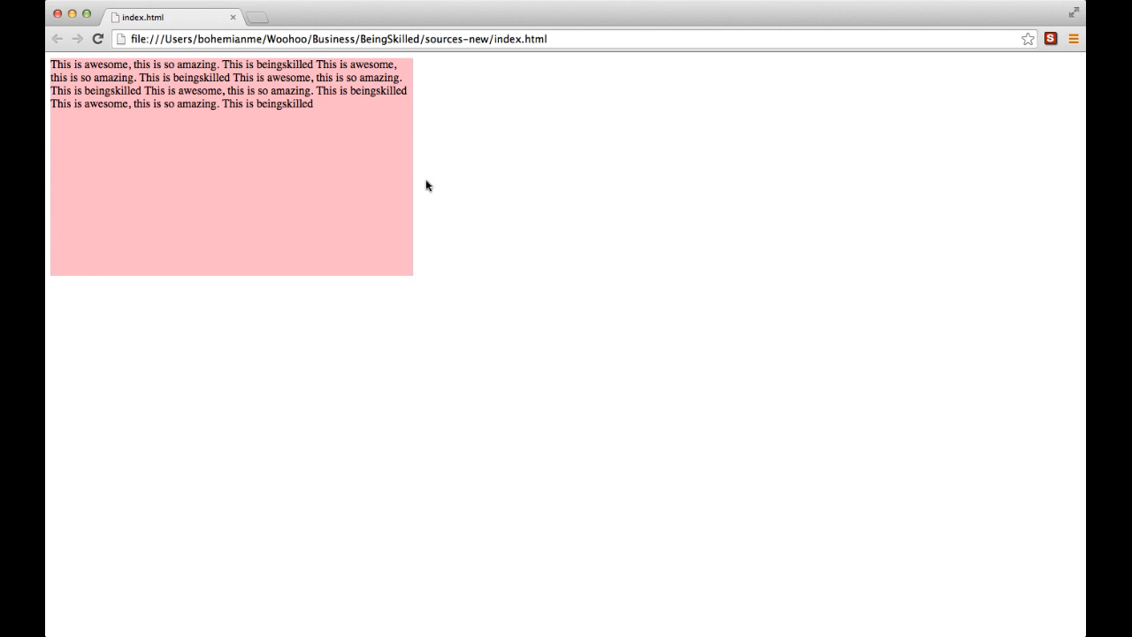
mouse_move(262, 117)
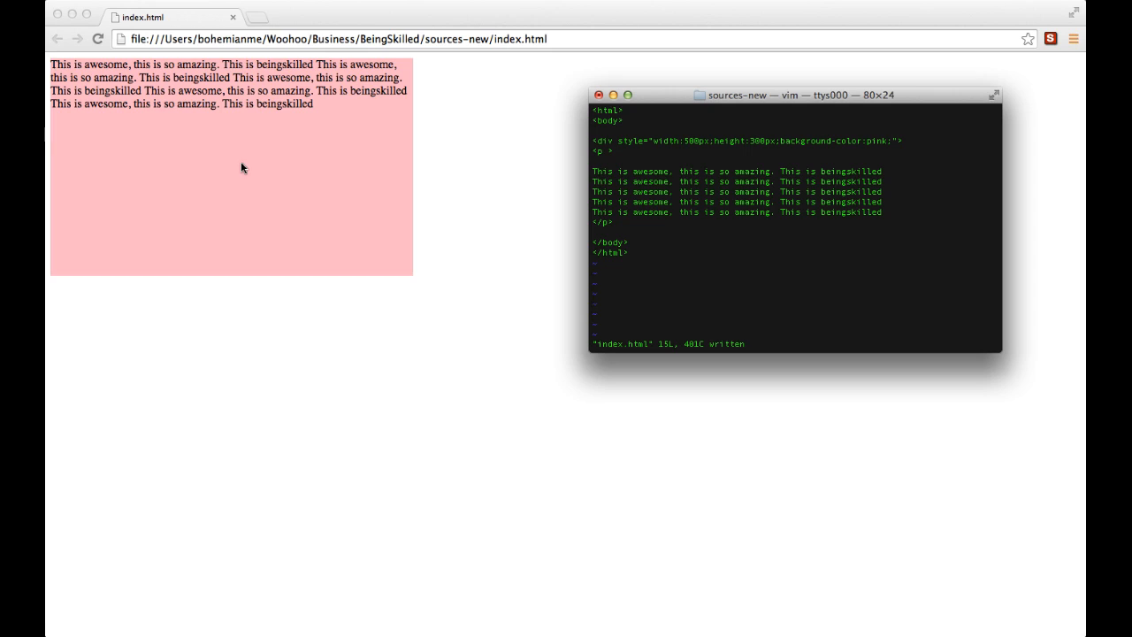
mouse_move(67, 166)
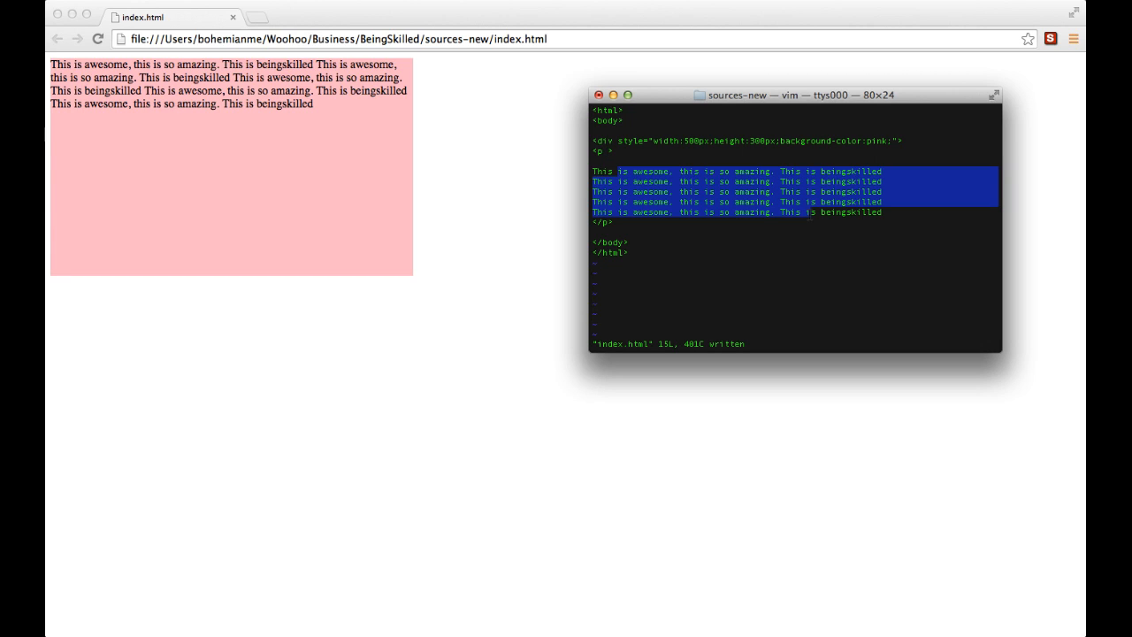
- Enter insert mode inside the opening <p> tag of index.html
key("i")
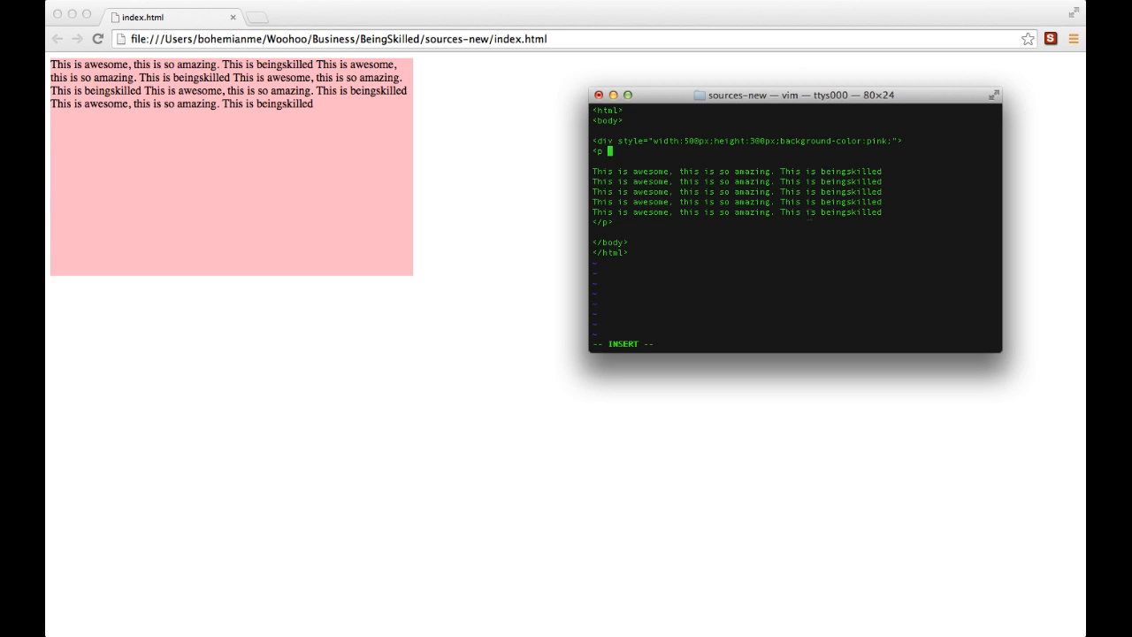
- Add style="text-align:..." to the <p> tag, trying left then right, and save index.html
type("style=\"")
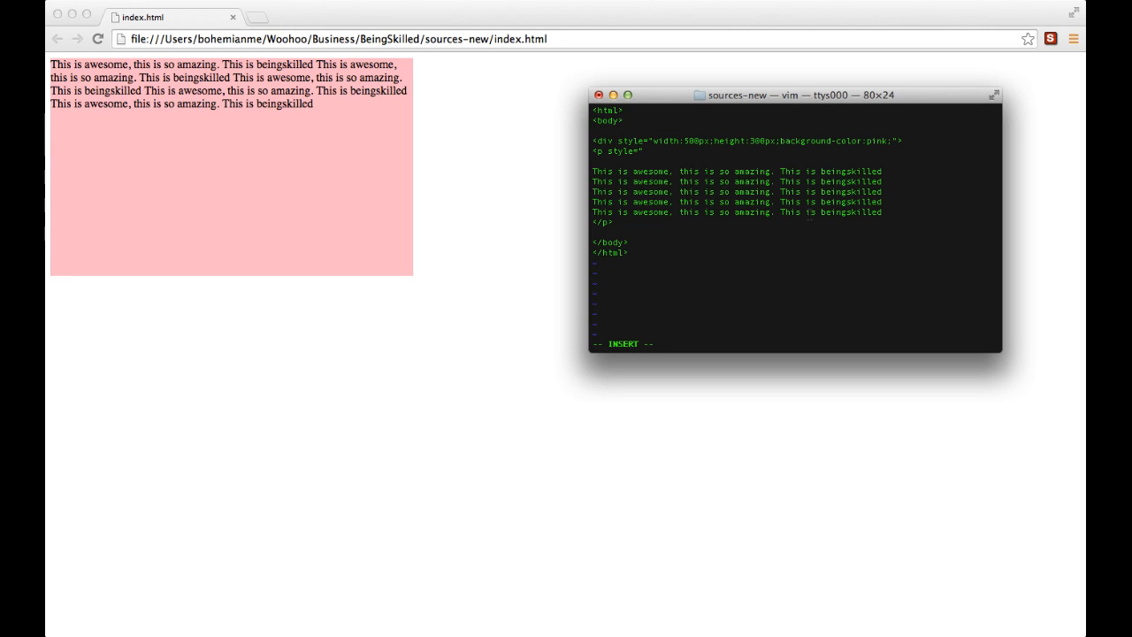
type("tex")
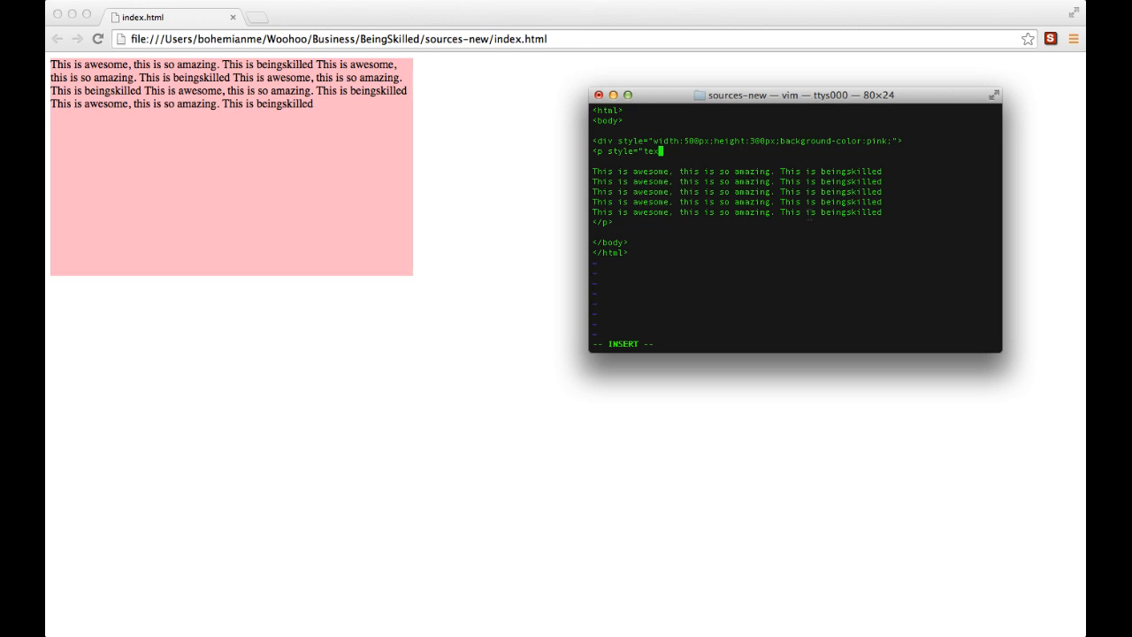
type("t-align:")
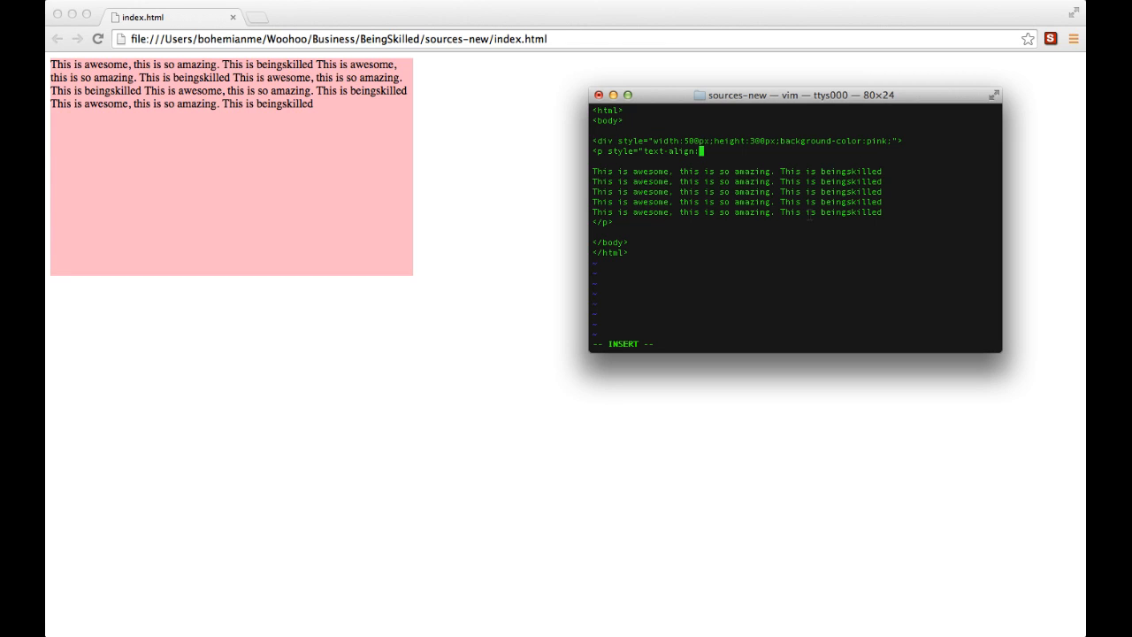
type("left")
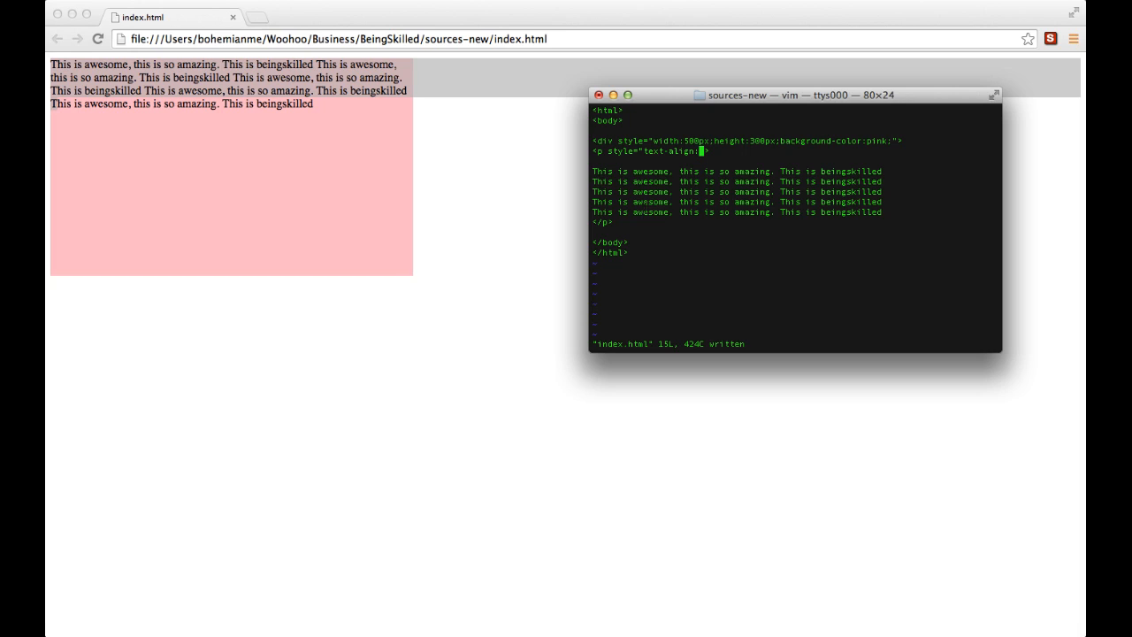
type("right")
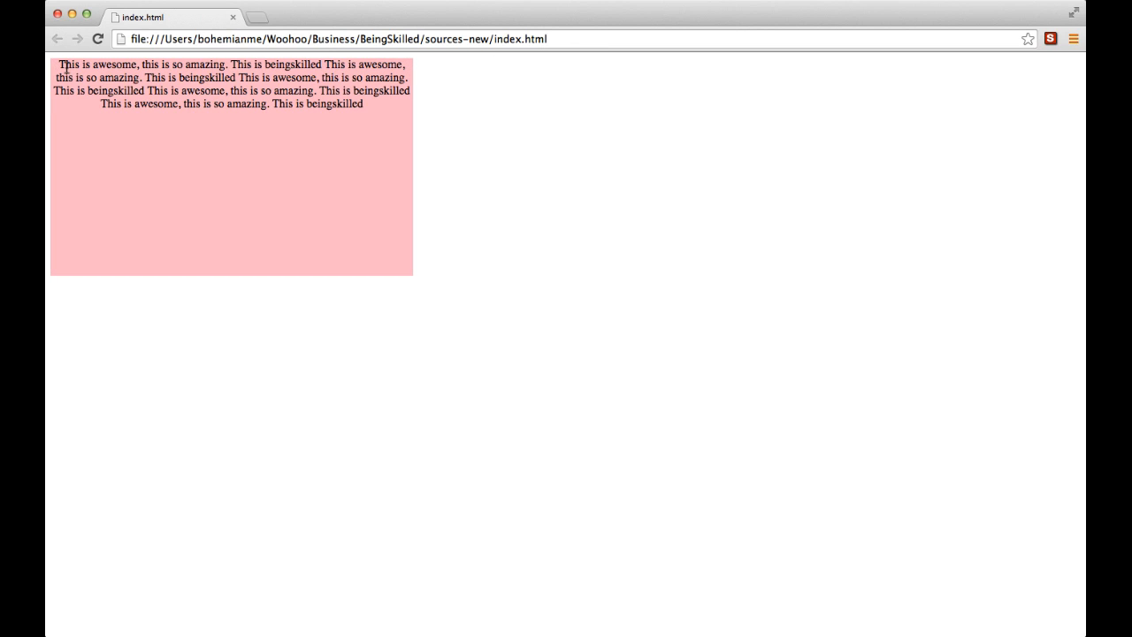
mouse_move(309, 104)
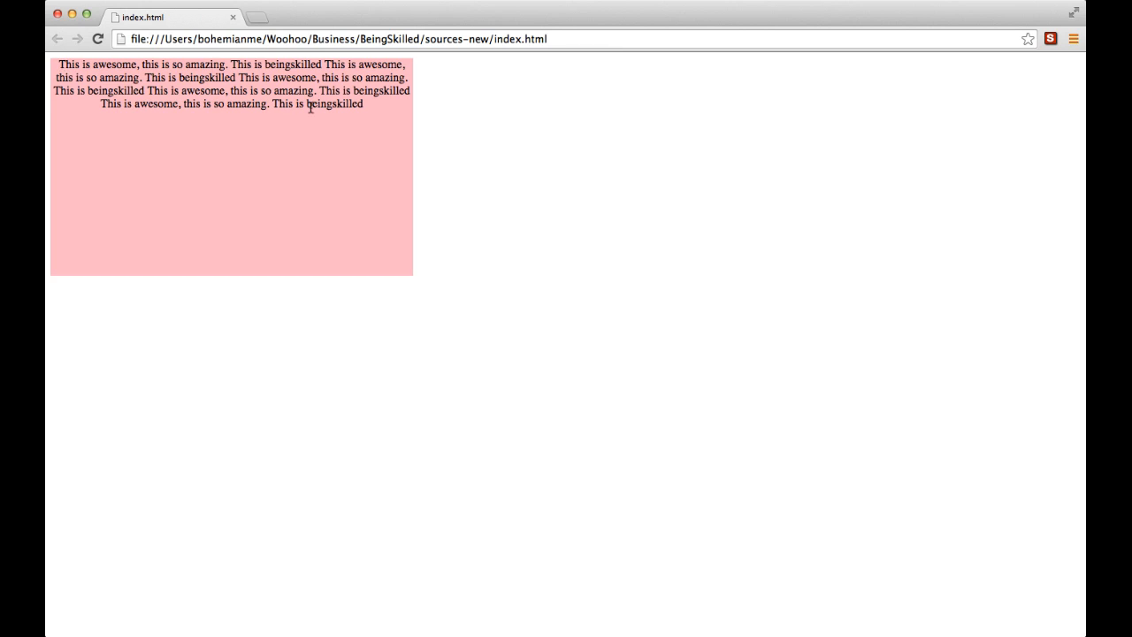
mouse_move(393, 113)
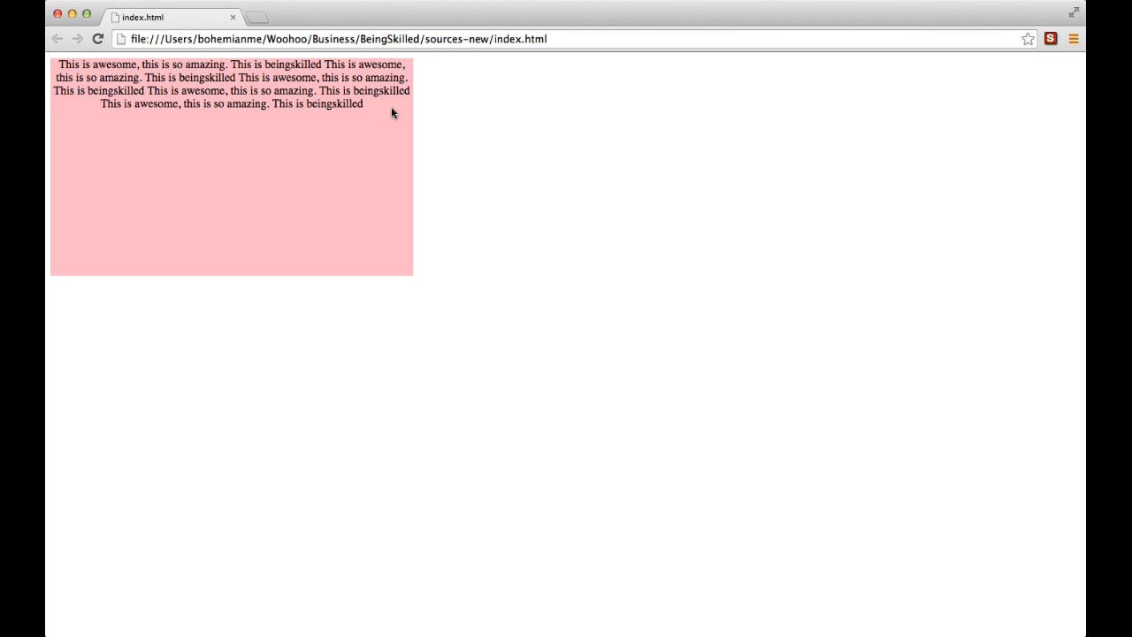
mouse_move(175, 55)
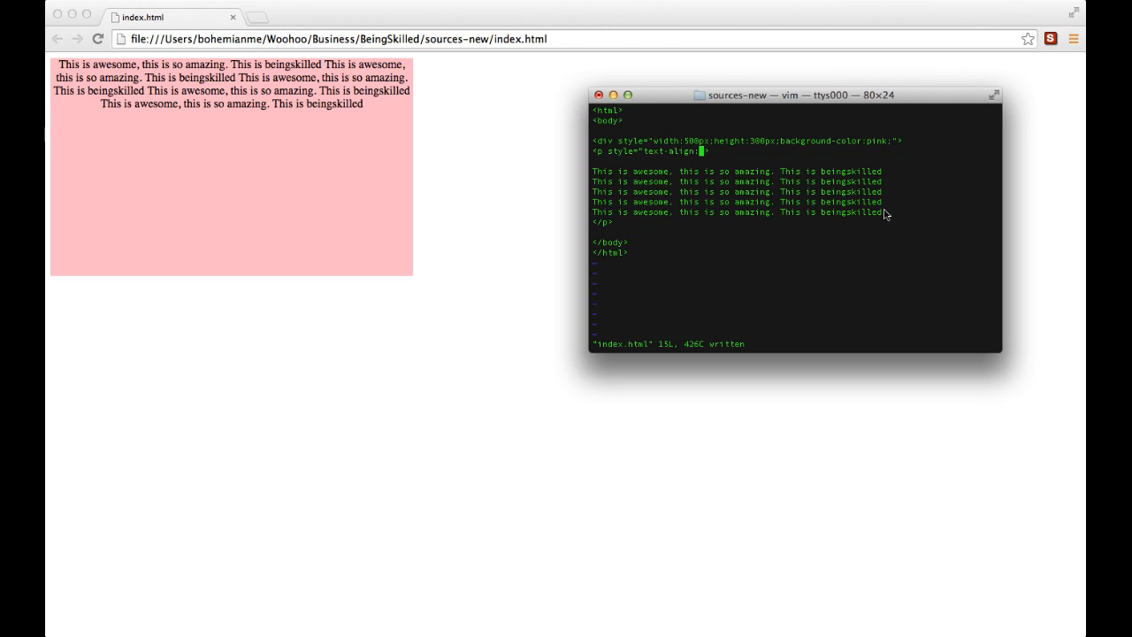
- Replace the paragraph's text-align value with justify and save index.html
key("i")
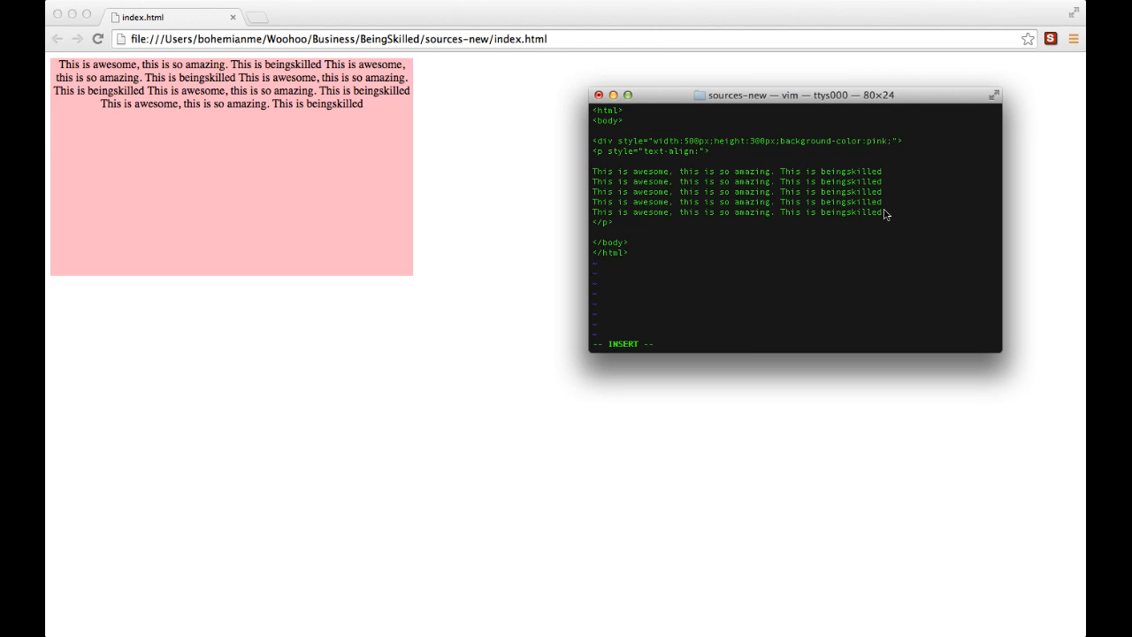
type("justi")
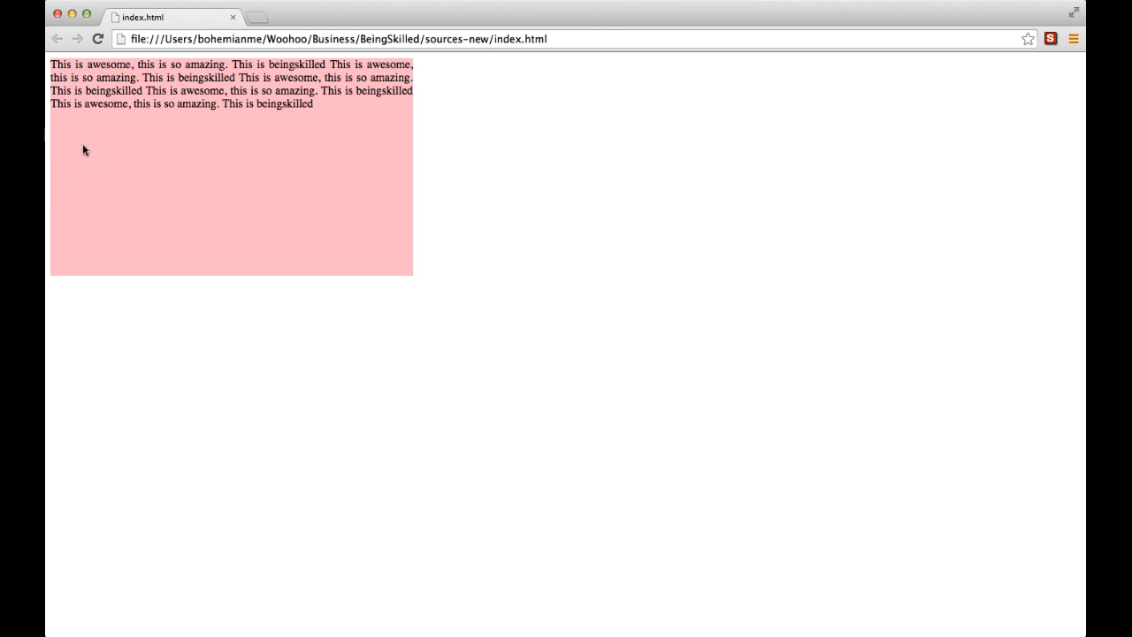
mouse_move(414, 65)
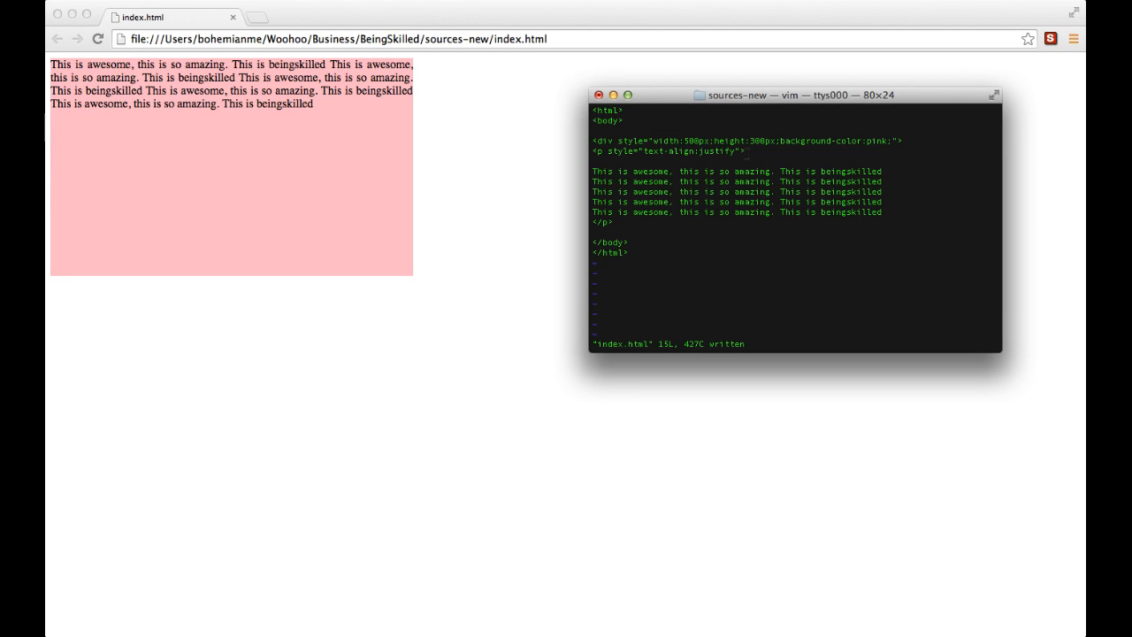
mouse_move(569, 152)
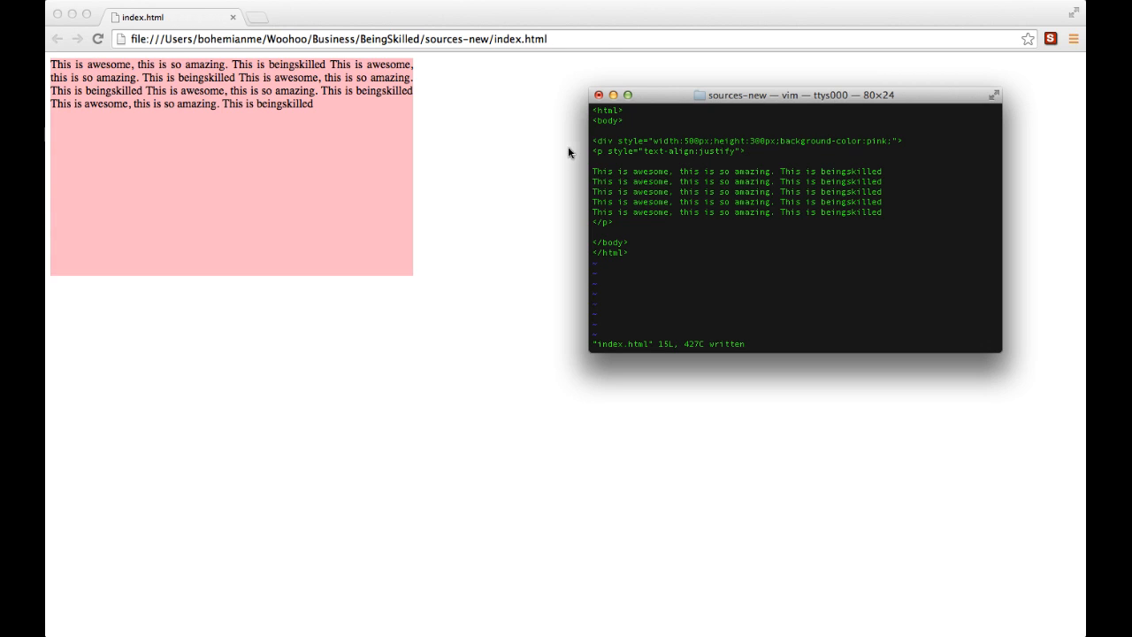